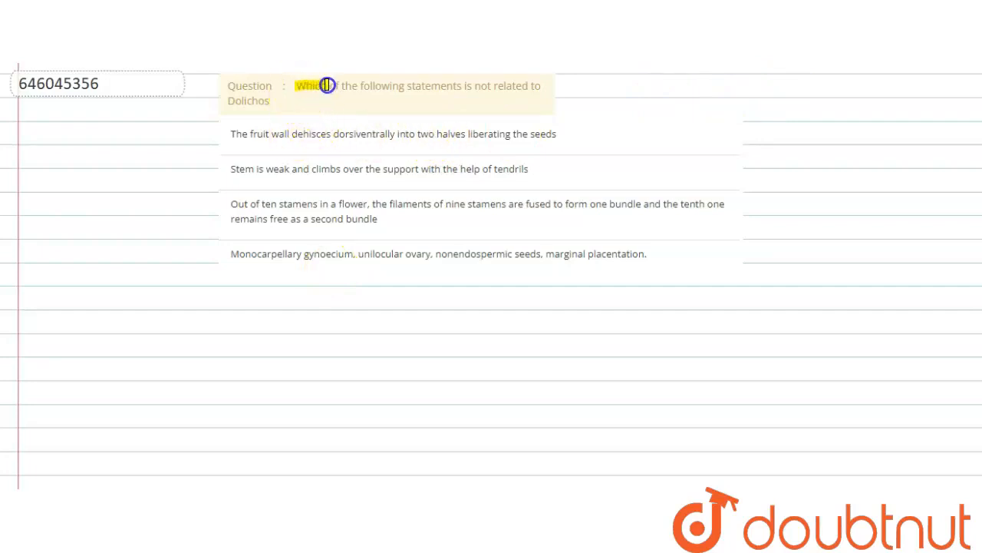
# Highlight the question line asking which statement is not related to Dolichos
pyautogui.moveTo(328, 86); pyautogui.dragTo(468, 83)
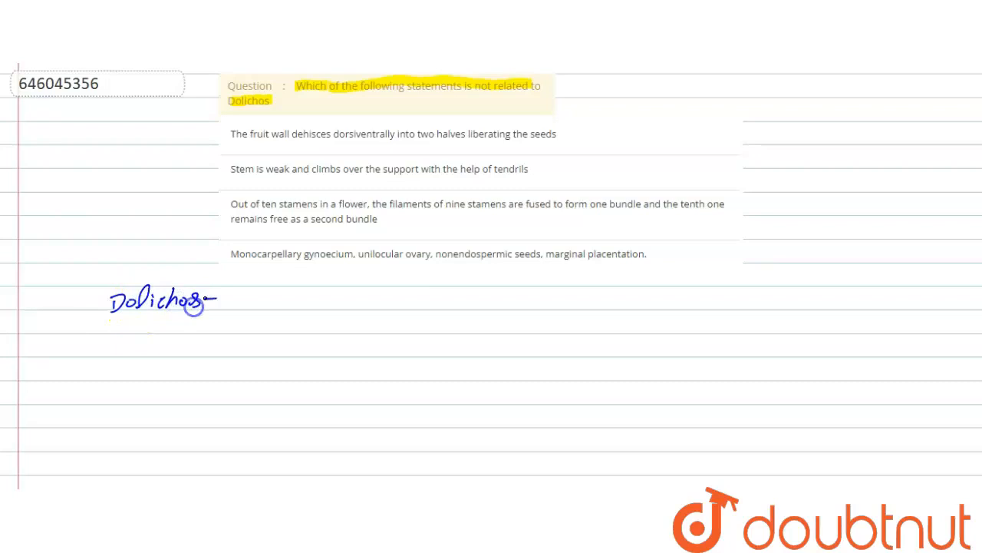
# Handwrite 'Dolichos → herbs, shrubs, climbing stems' beneath the answer options
pyautogui.moveTo(218, 299); pyautogui.dragTo(233, 298)
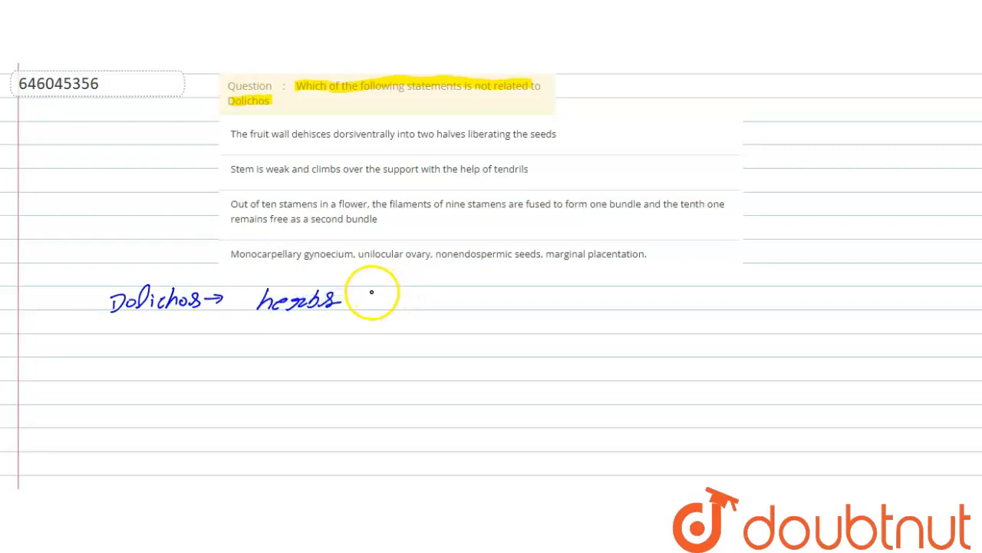
pyautogui.moveTo(365, 300)
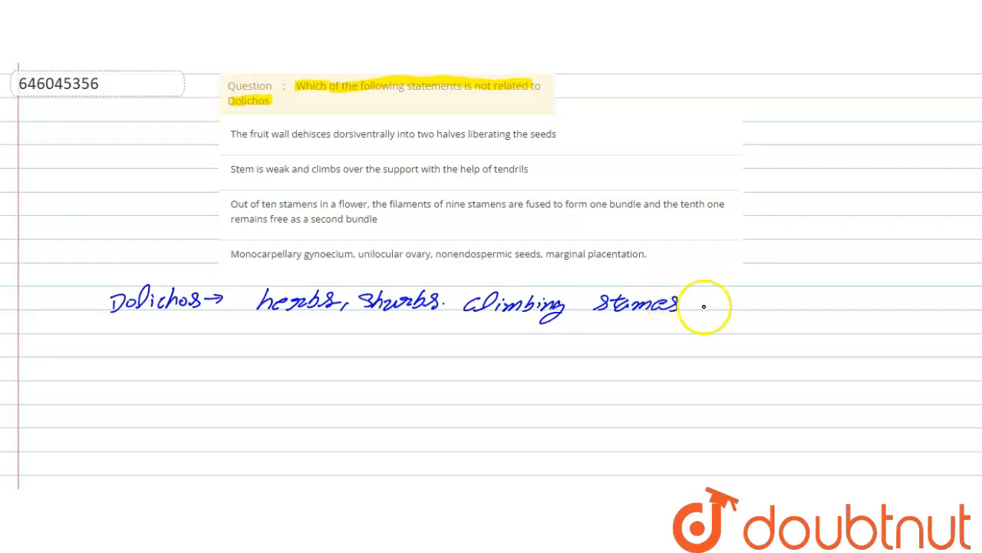
pyautogui.moveTo(691, 307)
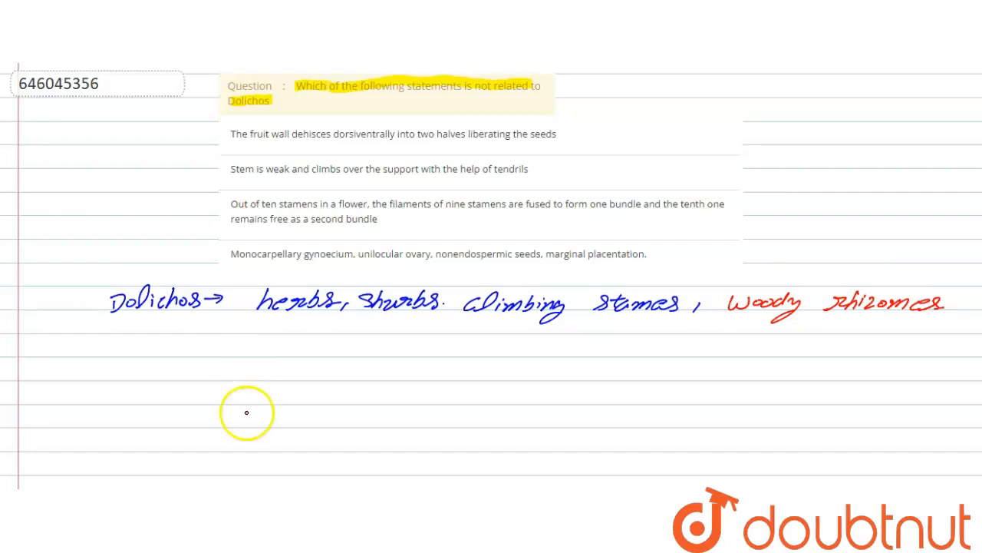
pyautogui.moveTo(203, 445)
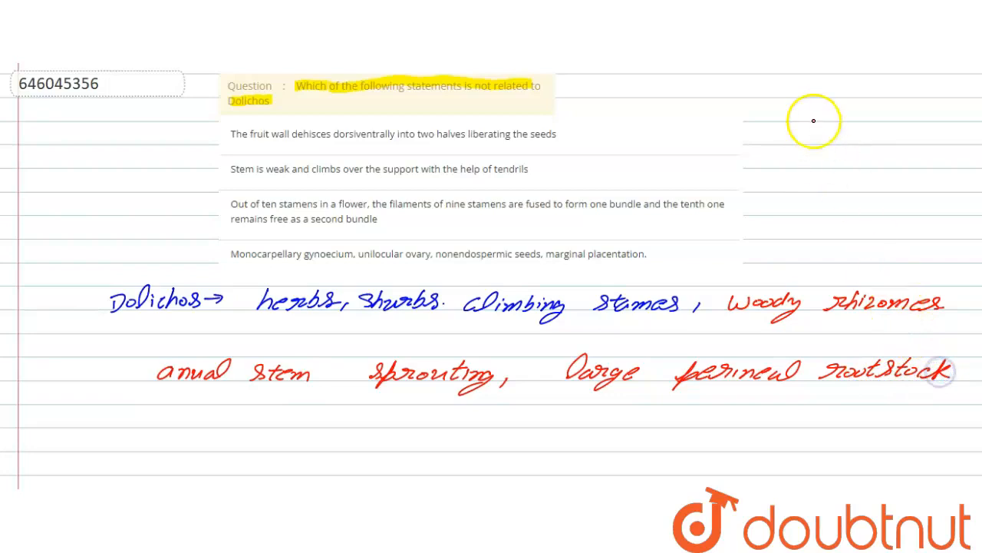
pyautogui.moveTo(624, 405)
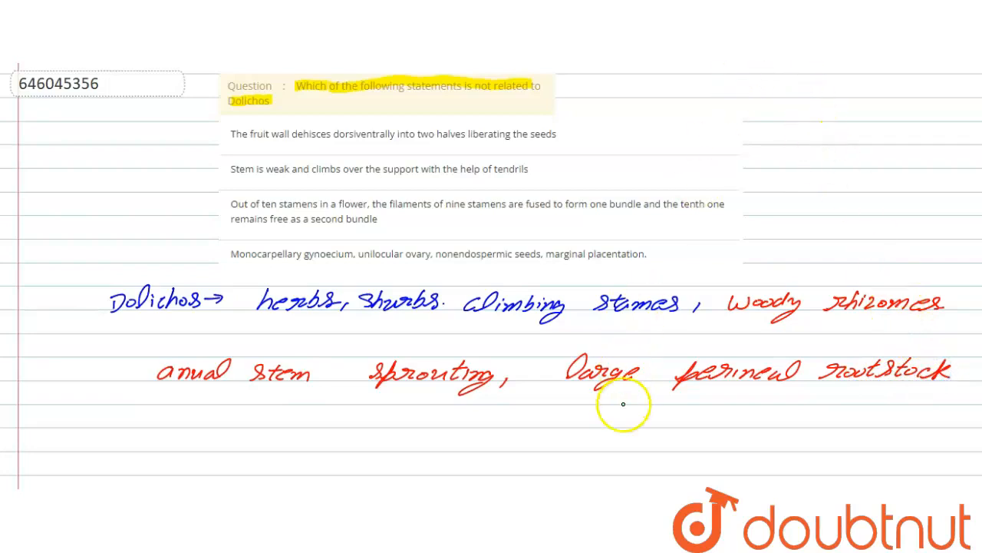